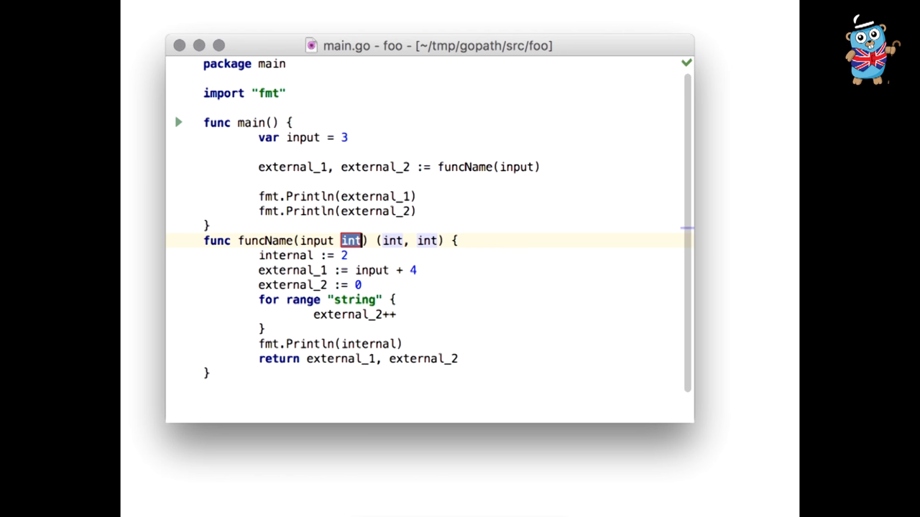
# Undo the funcName extraction and reselect the statements inside main.
pyautogui.click(427, 240)
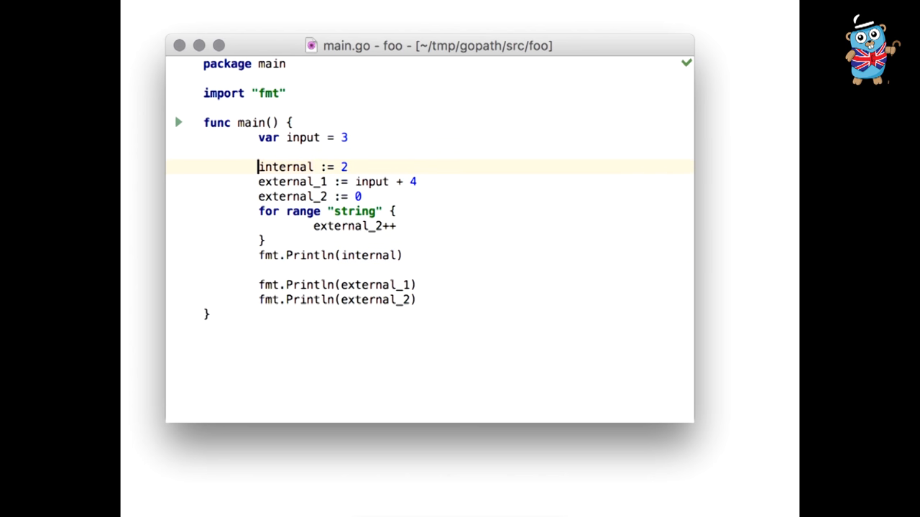
pyautogui.moveTo(258, 167); pyautogui.dragTo(260, 240)
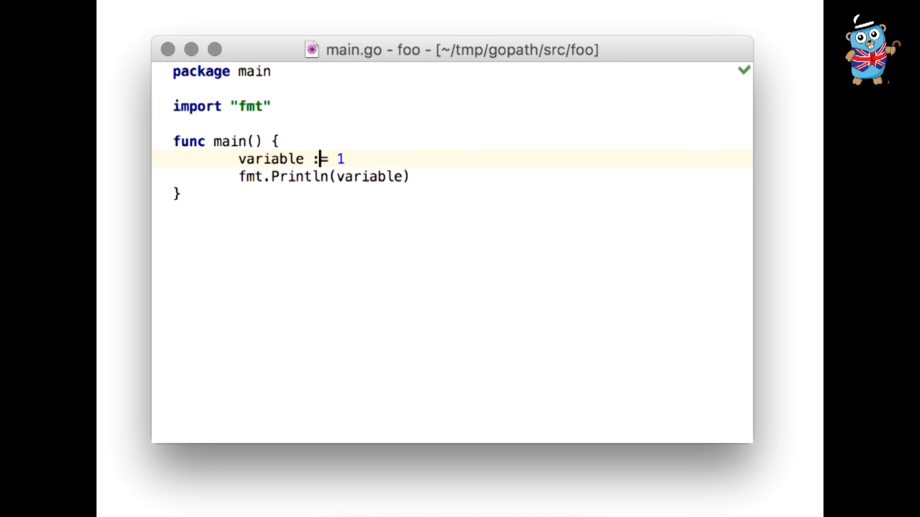
# Break the := declaration into a plain `variable = false` assignment.
pyautogui.press('Backspace')
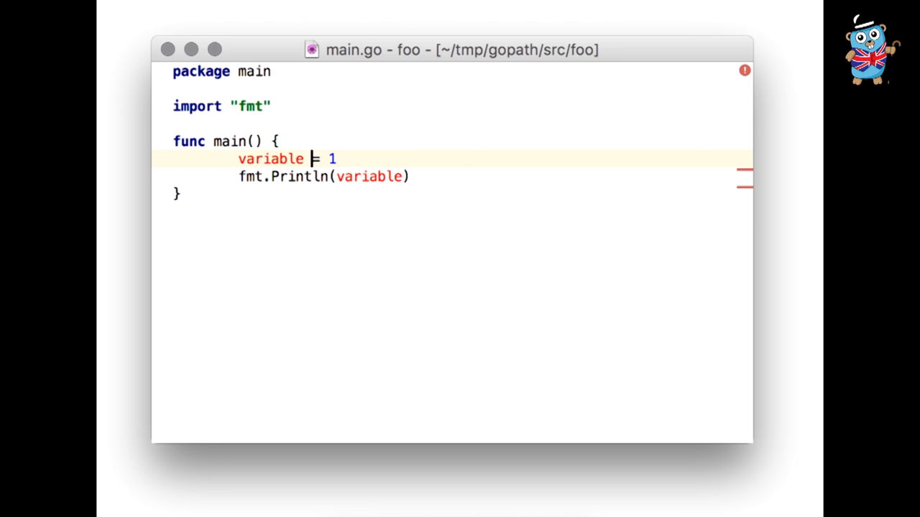
pyautogui.write(':')
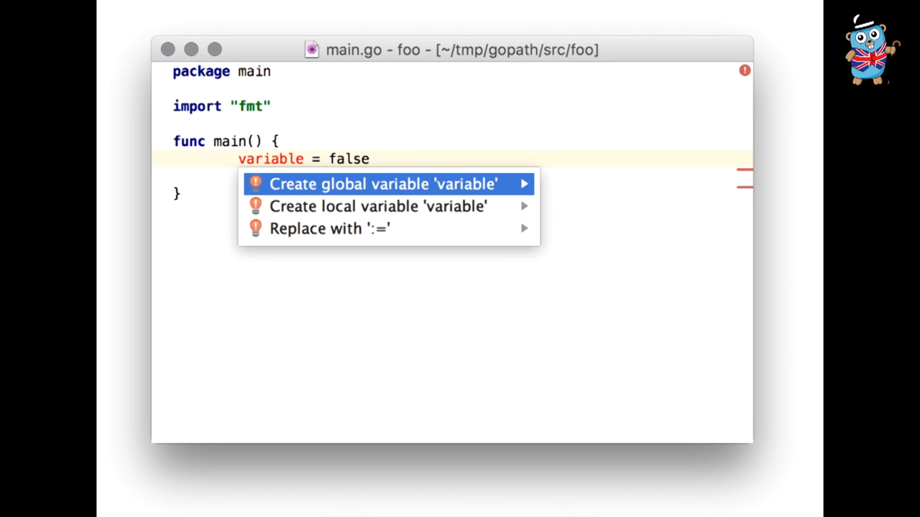
pyautogui.press('Down')
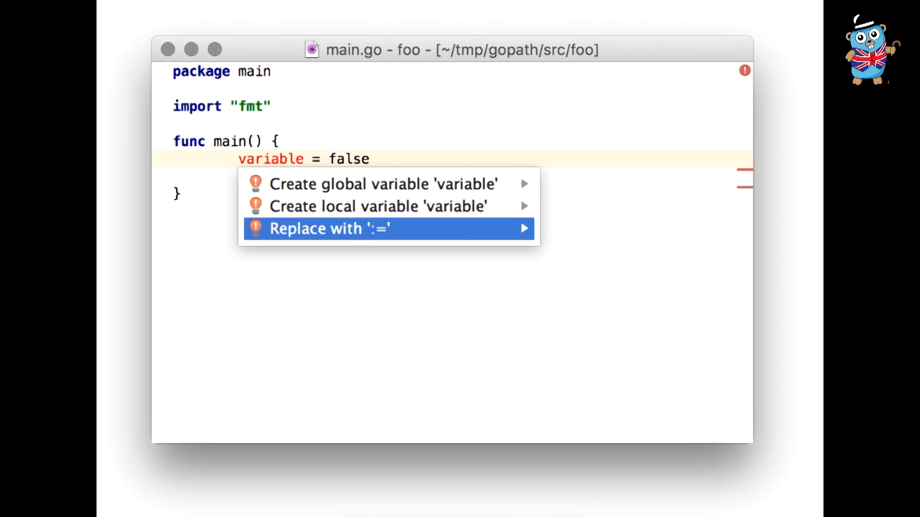
pyautogui.click(329, 228)
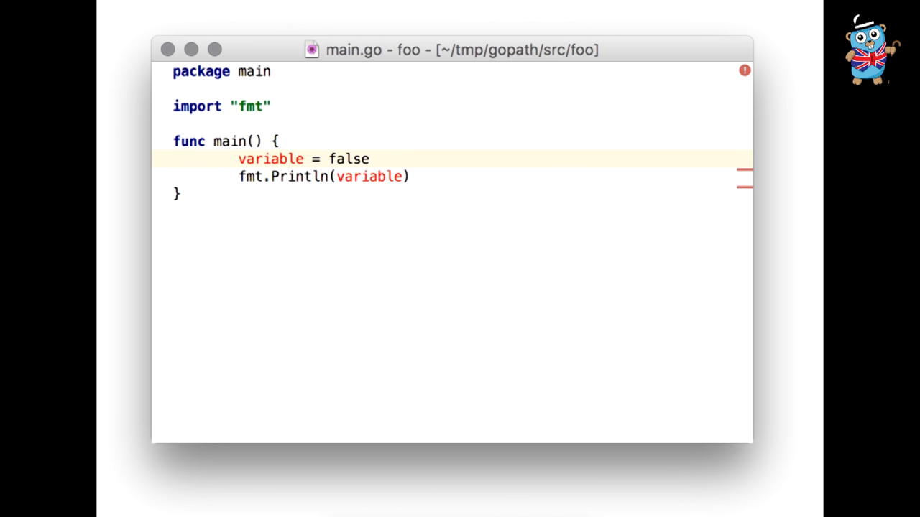
pyautogui.click(189, 154)
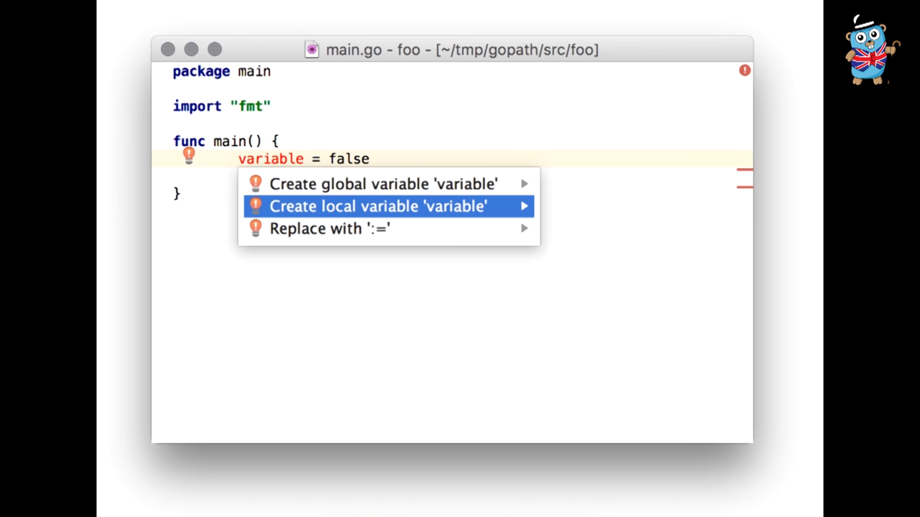
pyautogui.click(329, 227)
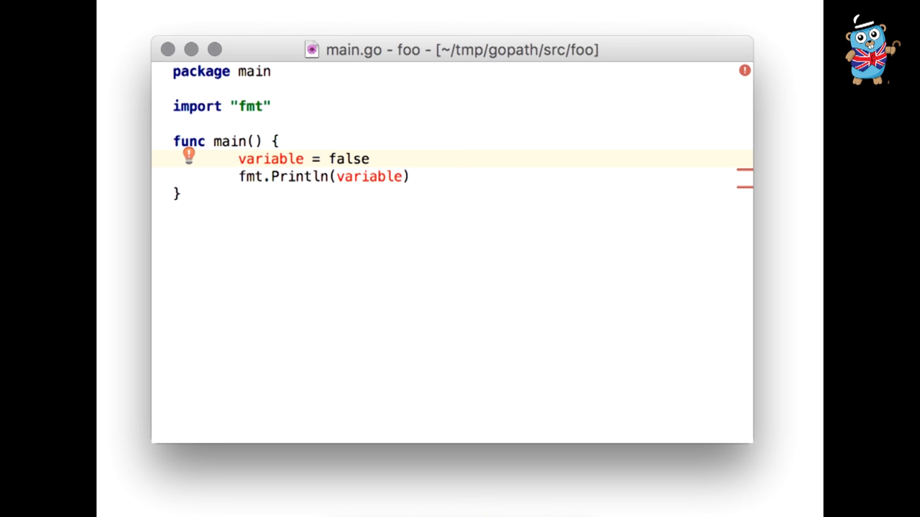
# Debug main.go and resume until the fmt.Println(value) breakpoint is hit.
pyautogui.click(167, 304)
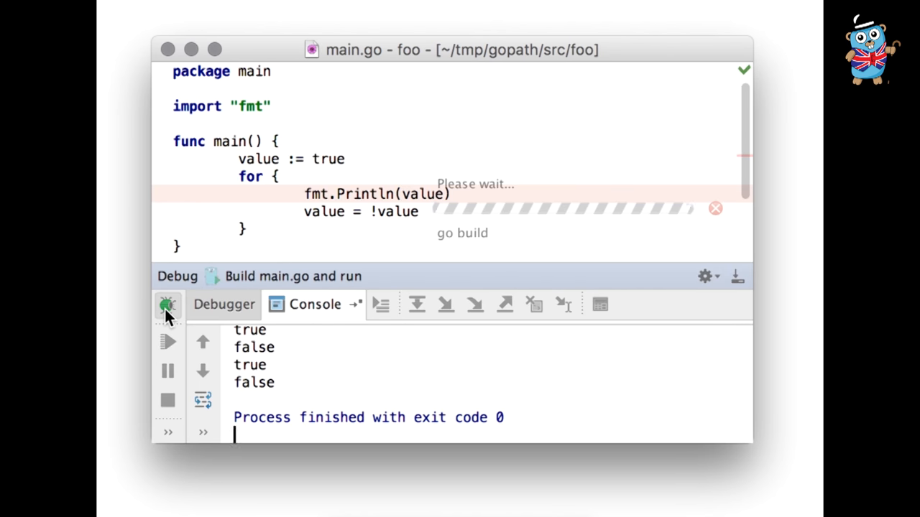
pyautogui.click(168, 304)
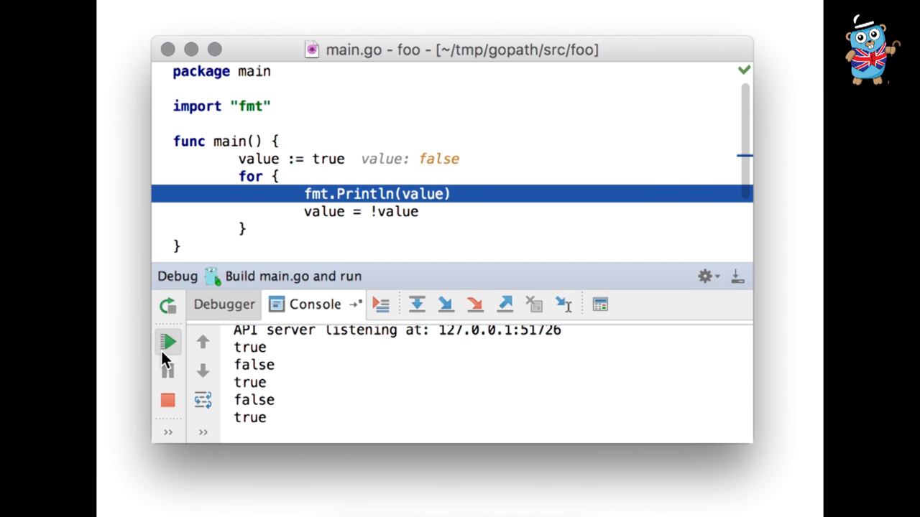
pyautogui.click(167, 342)
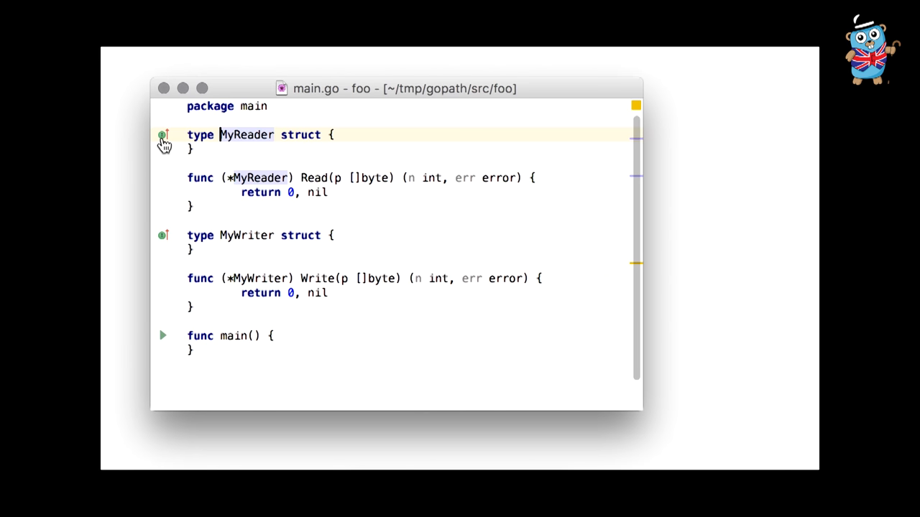
pyautogui.click(164, 135)
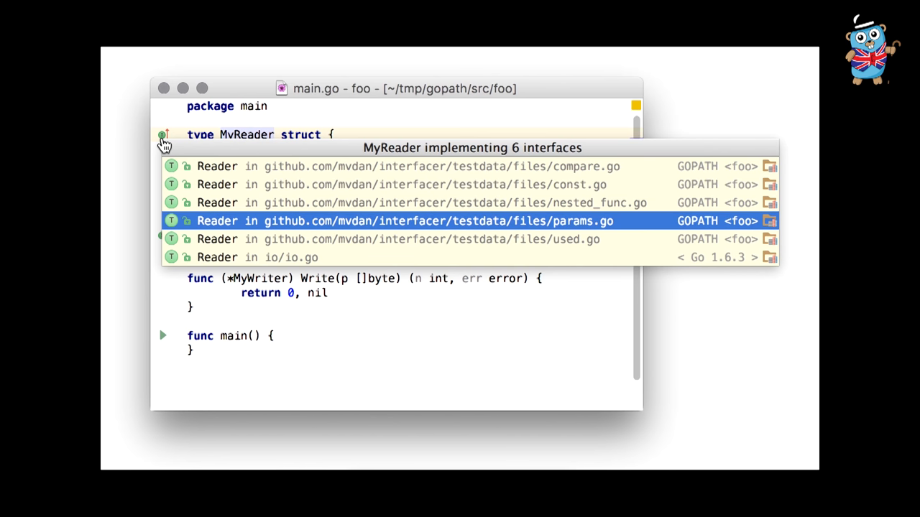
pyautogui.press('Escape')
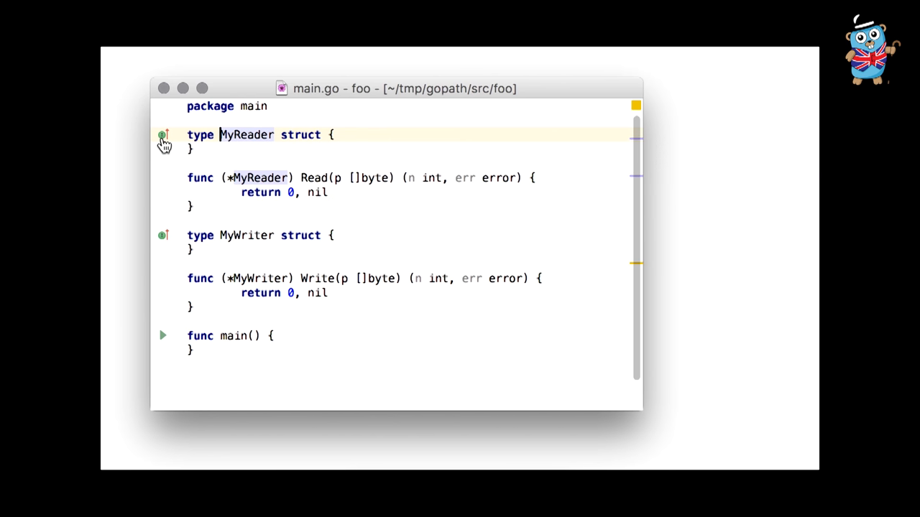
pyautogui.scroll(-3)
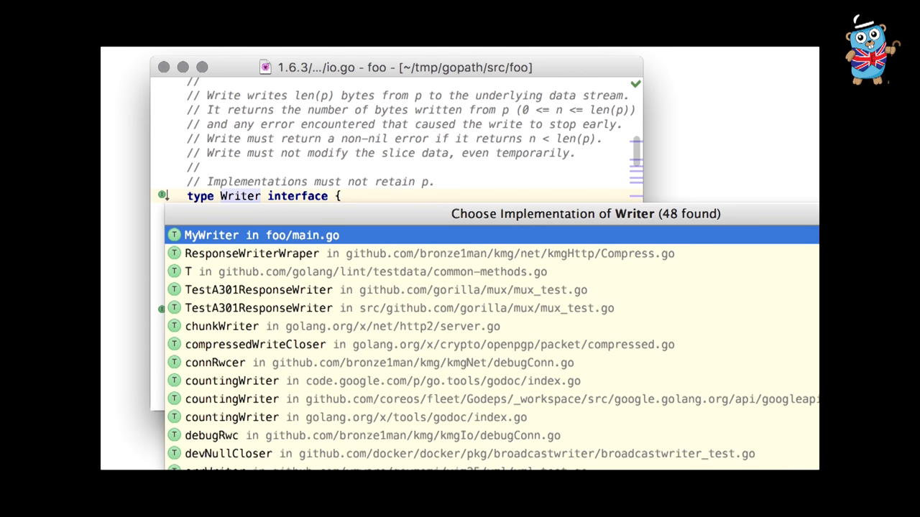
# Browse the Writer implementations and filter them down to MyWriter in foo/main.go.
pyautogui.click(251, 253)
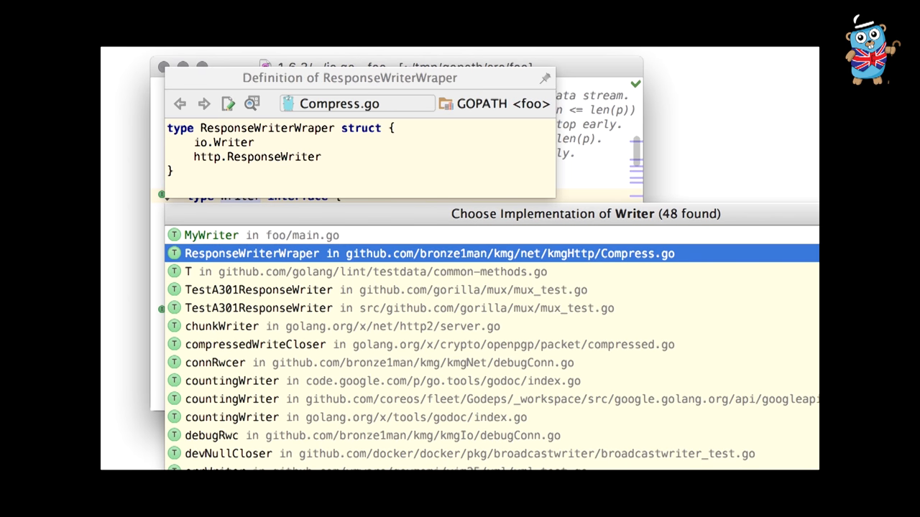
pyautogui.click(400, 307)
pyautogui.write('myw')
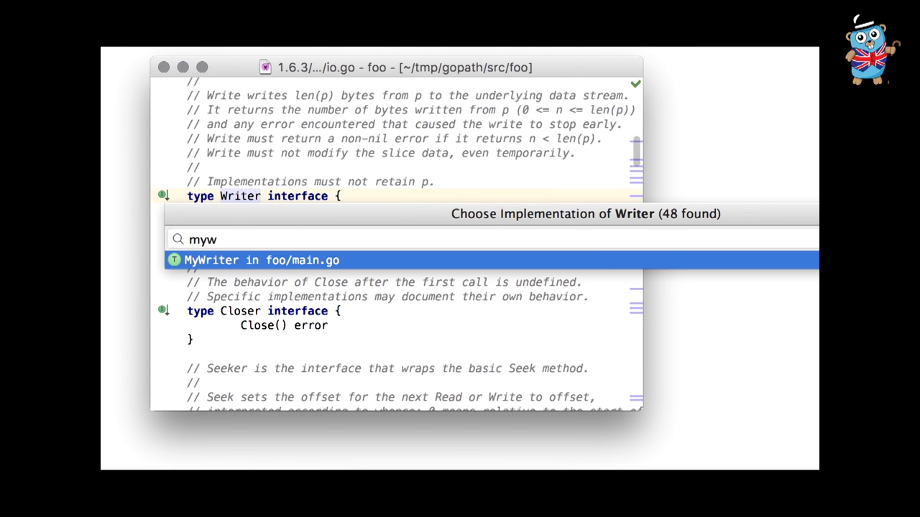
pyautogui.click(261, 260)
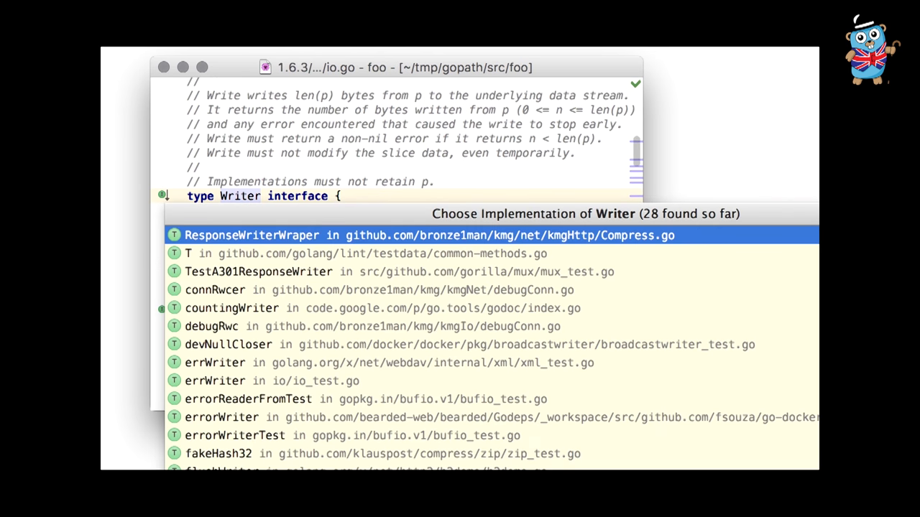
pyautogui.click(250, 235)
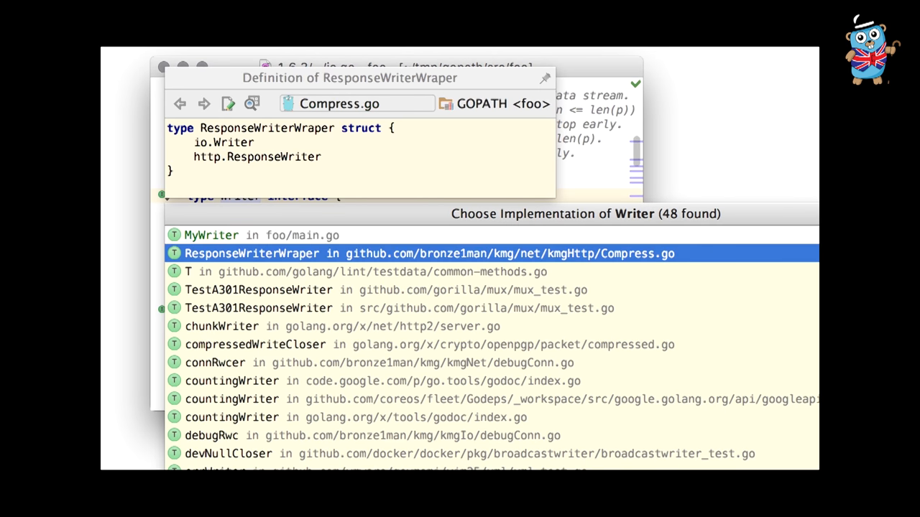
pyautogui.click(385, 289)
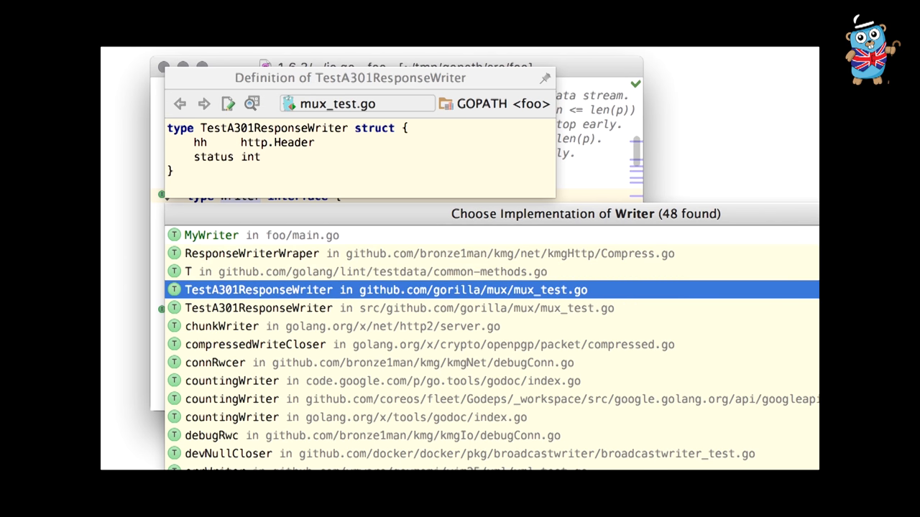
pyautogui.write('m')
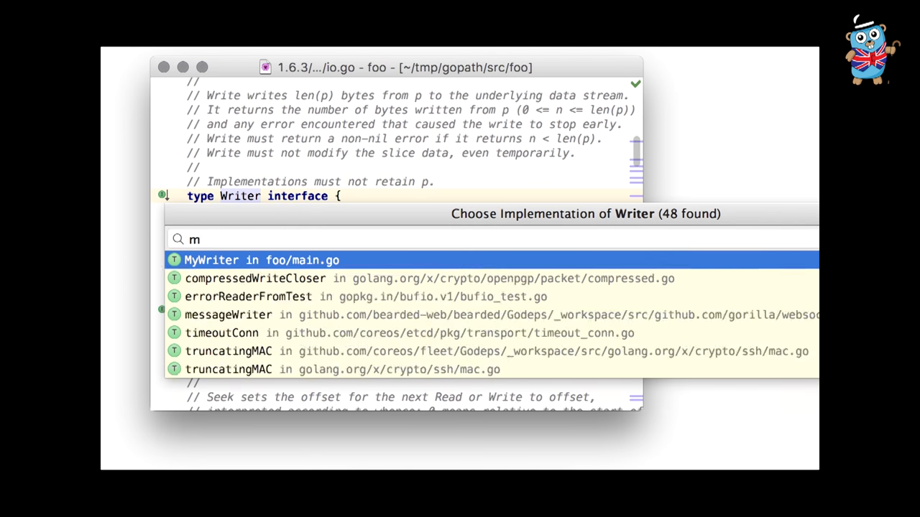
pyautogui.click(261, 260)
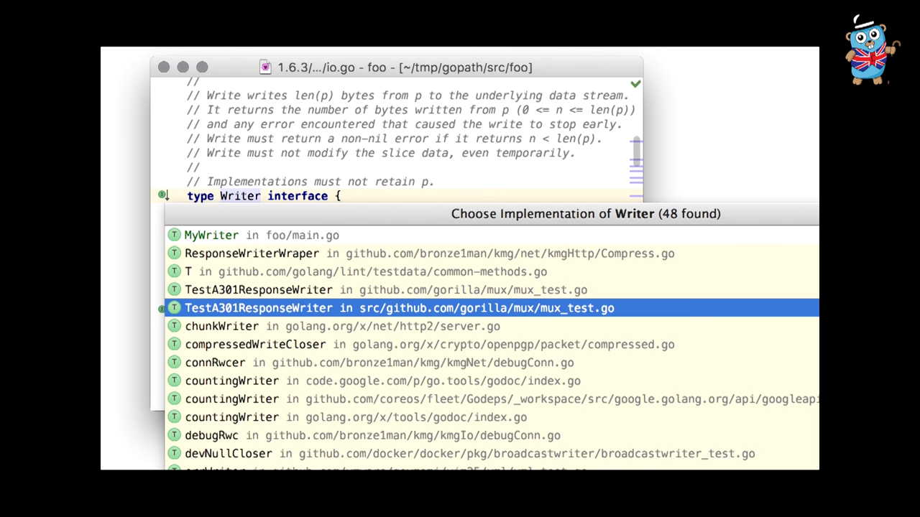
pyautogui.write('myw')
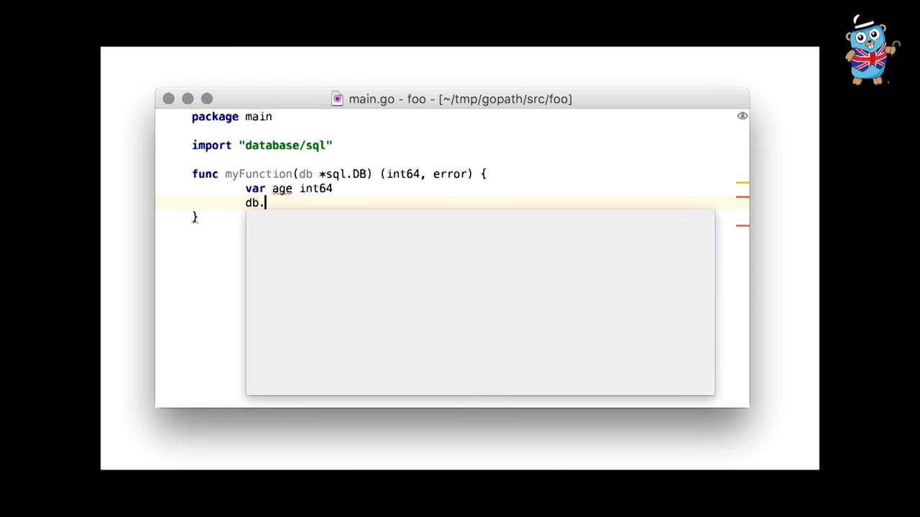
# Start a QueryRow("") call and inject SQL into its empty string.
pyautogui.write('QueryRow(')
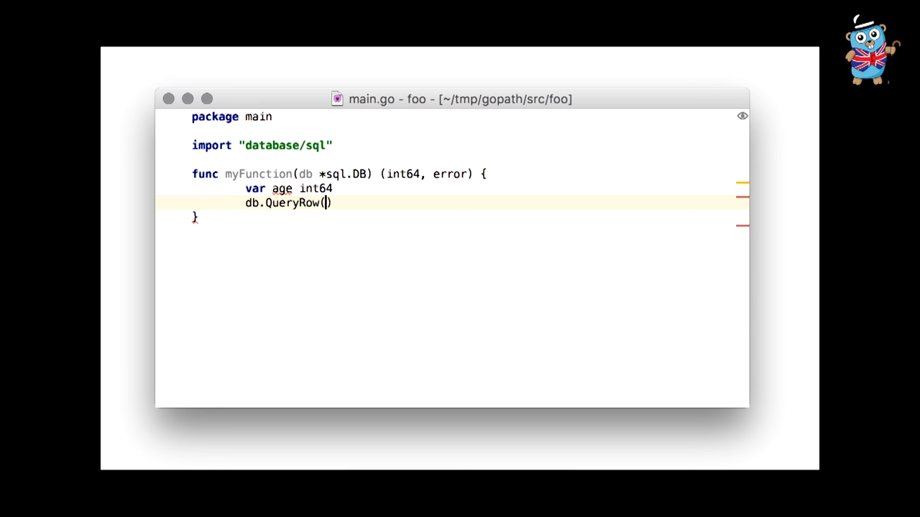
pyautogui.write('""')
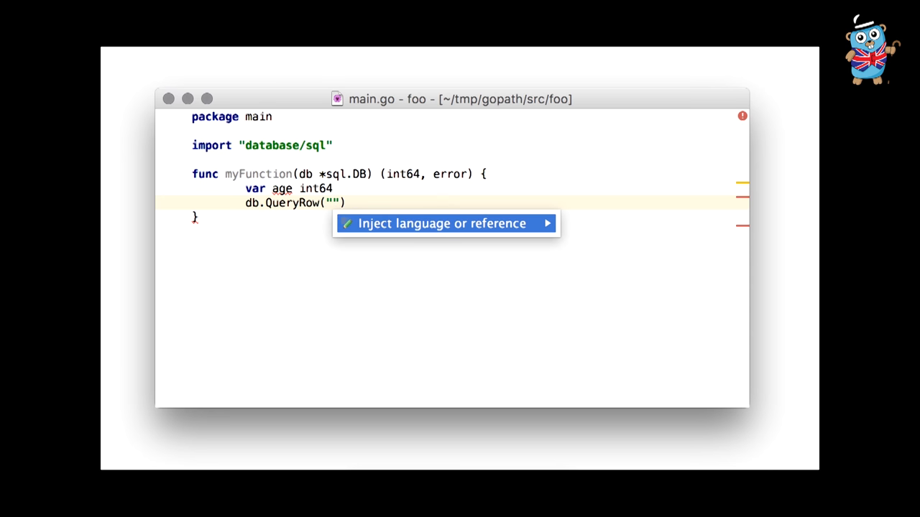
pyautogui.click(440, 223)
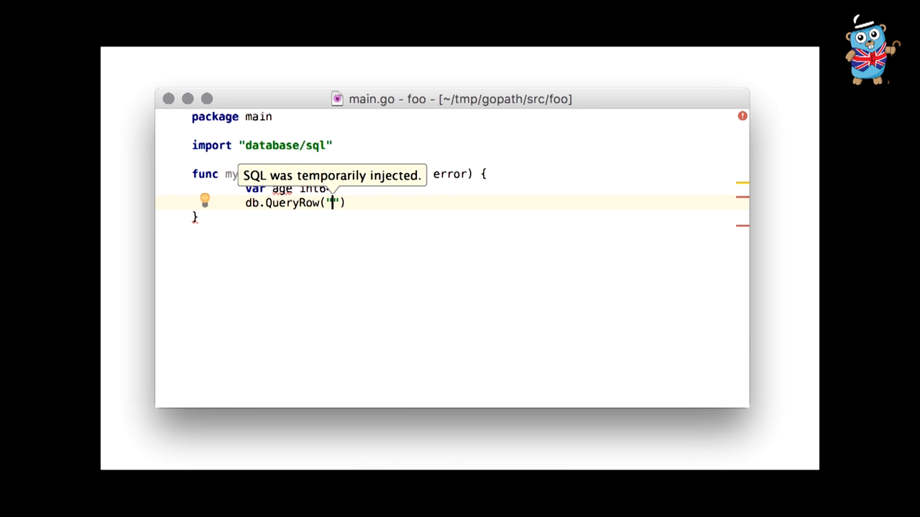
# Write the query SELECT age FROM users WHERE name = $1 with argument "zolotov".
pyautogui.write('SELECT')
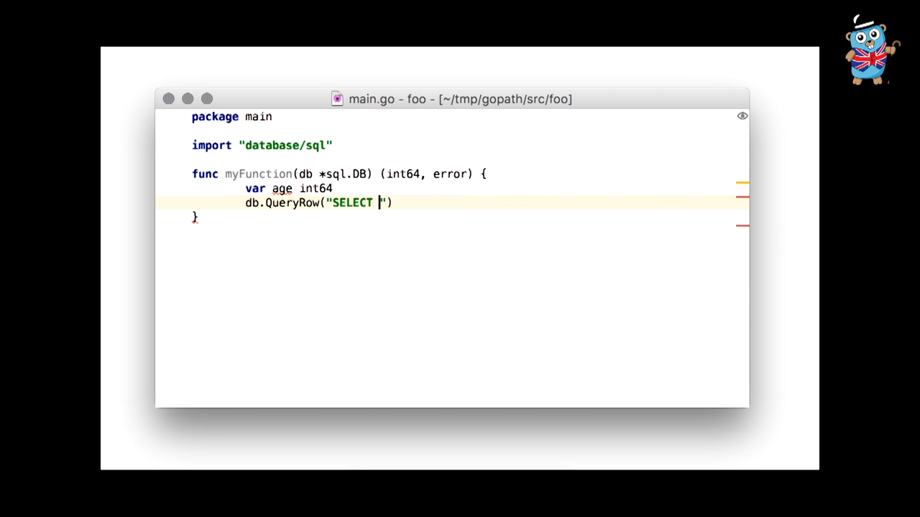
pyautogui.write('age FROM')
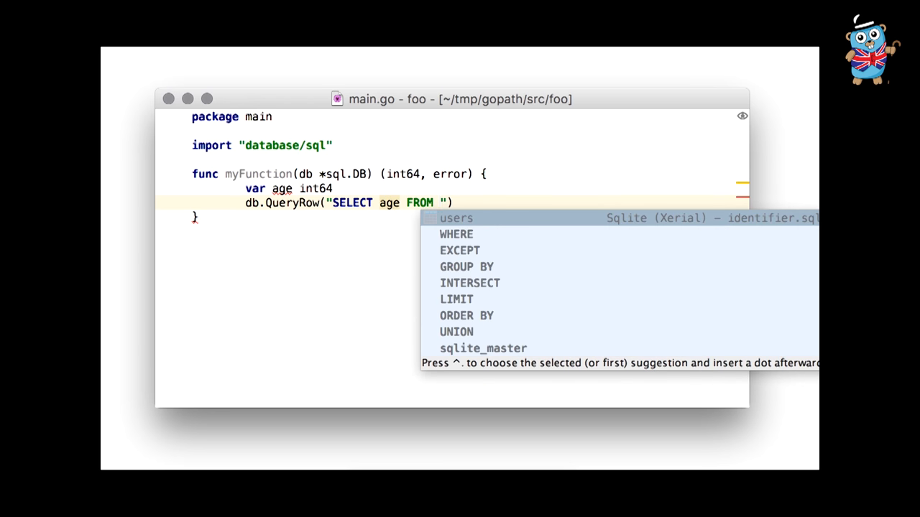
pyautogui.write('users WHERE name')
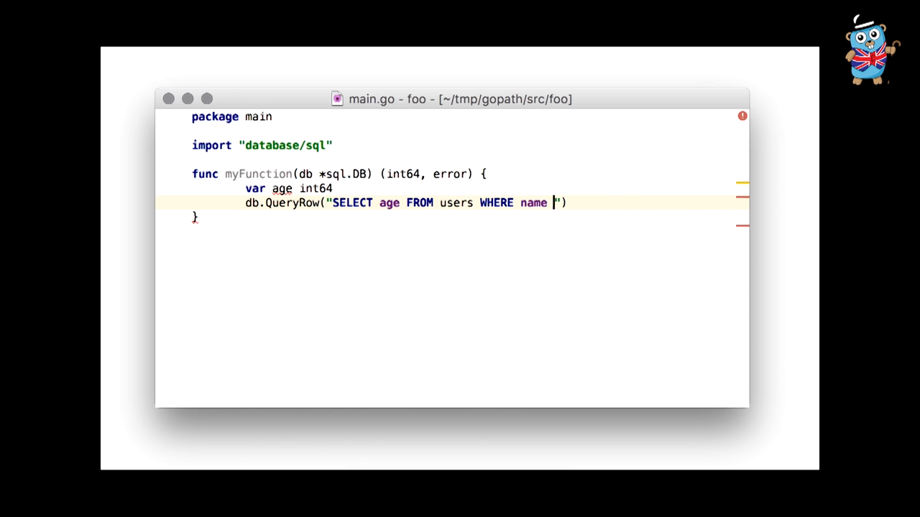
pyautogui.write('= $1')
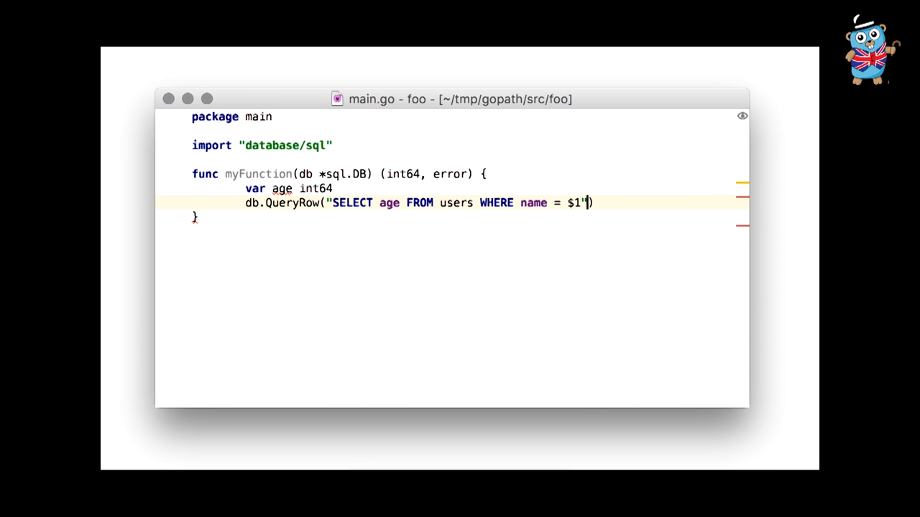
pyautogui.write(', "zolotov"')
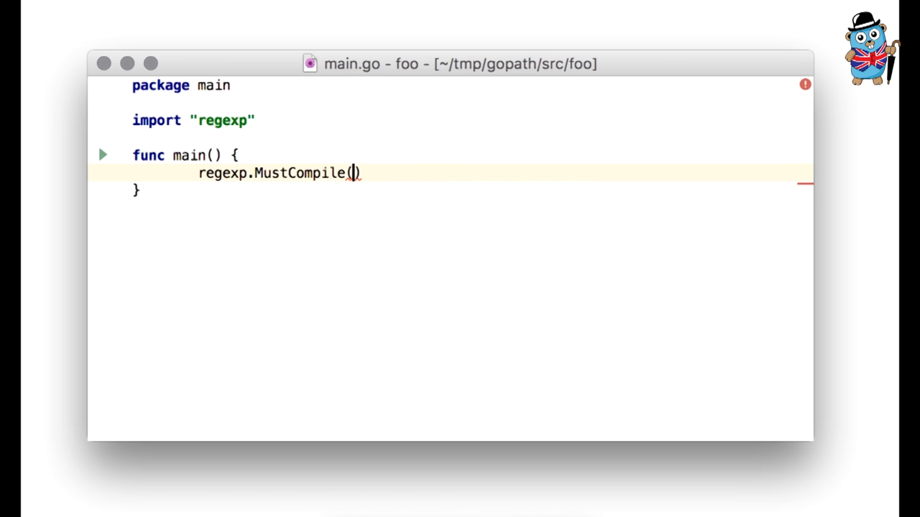
# Enter the pattern "[[:alpha:]]{0,}" and replace its {0,} quantifier with '*'.
pyautogui.write('"[[]"')
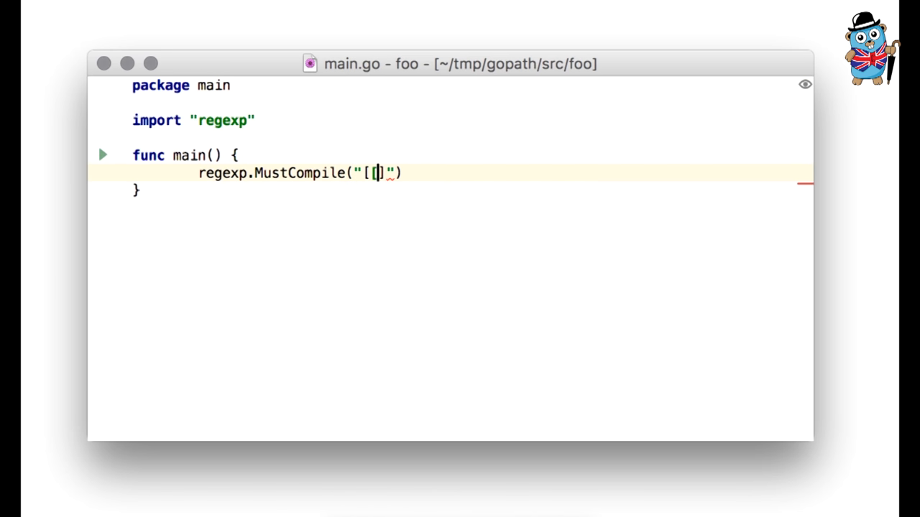
pyautogui.write(':alpha:')
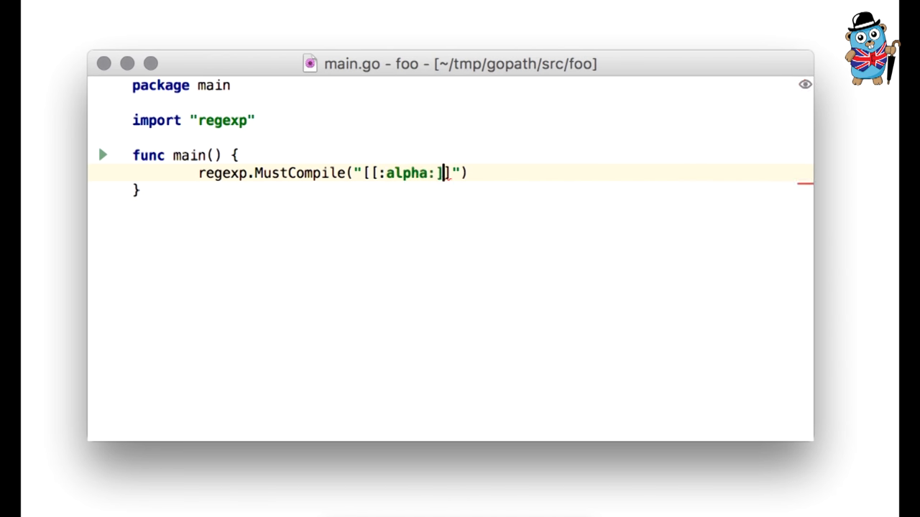
pyautogui.write('{}')
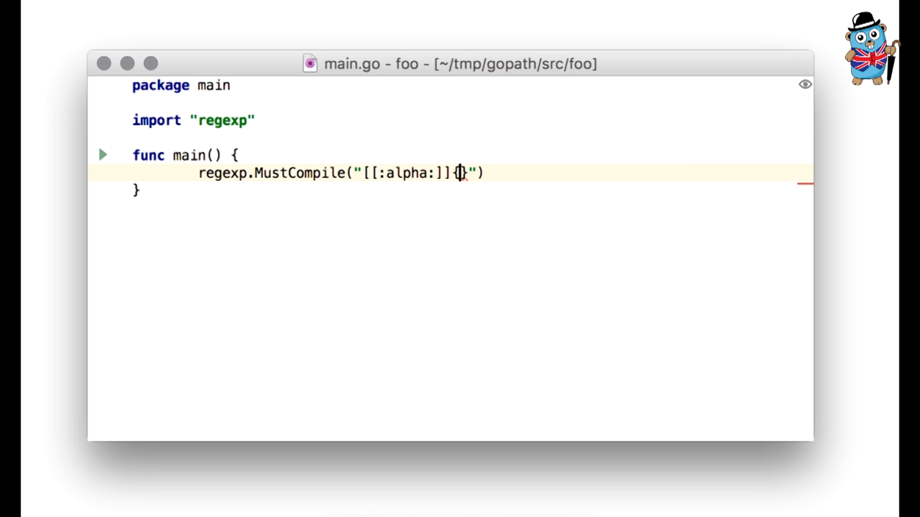
pyautogui.write('0,')
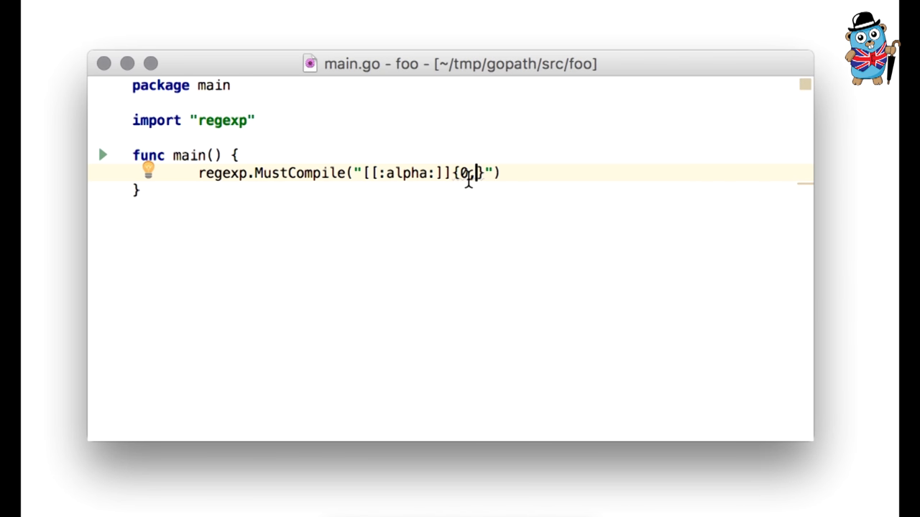
pyautogui.click(148, 168)
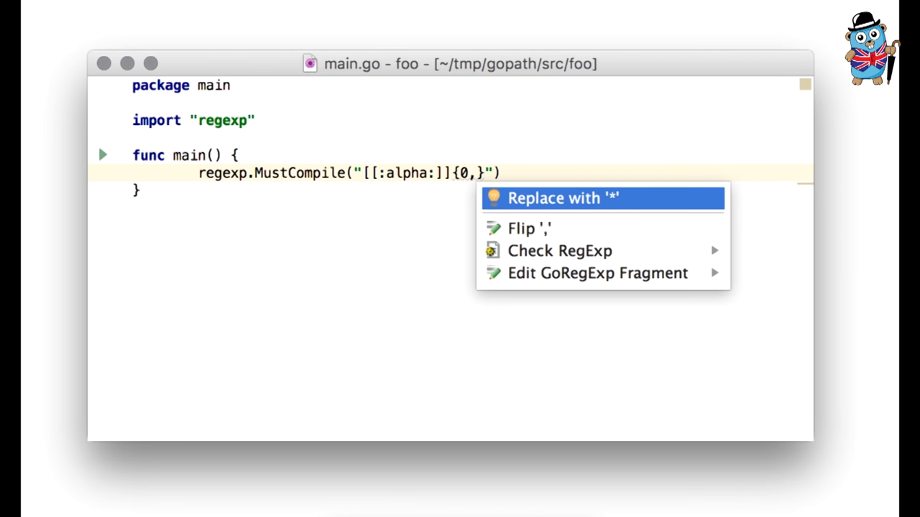
pyautogui.click(562, 198)
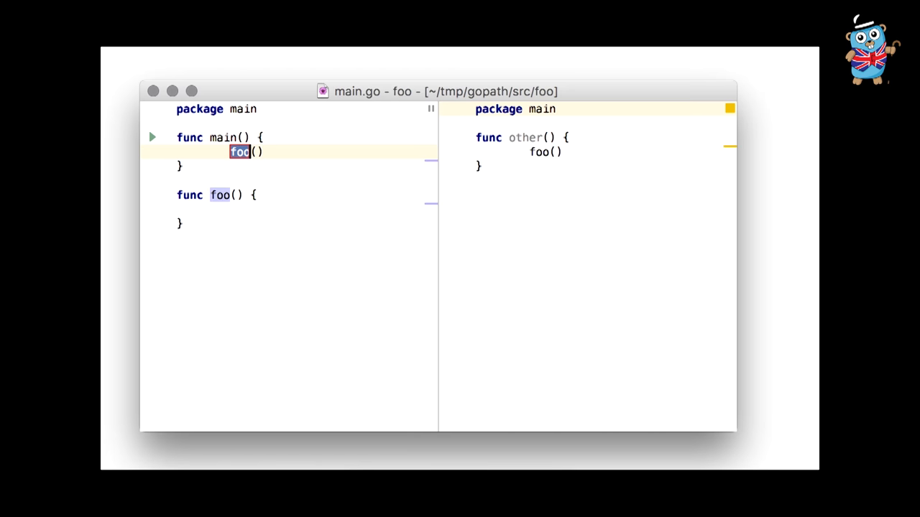
# Rename foo to bar, then confirm undoing that rename.
pyautogui.write('bar(')
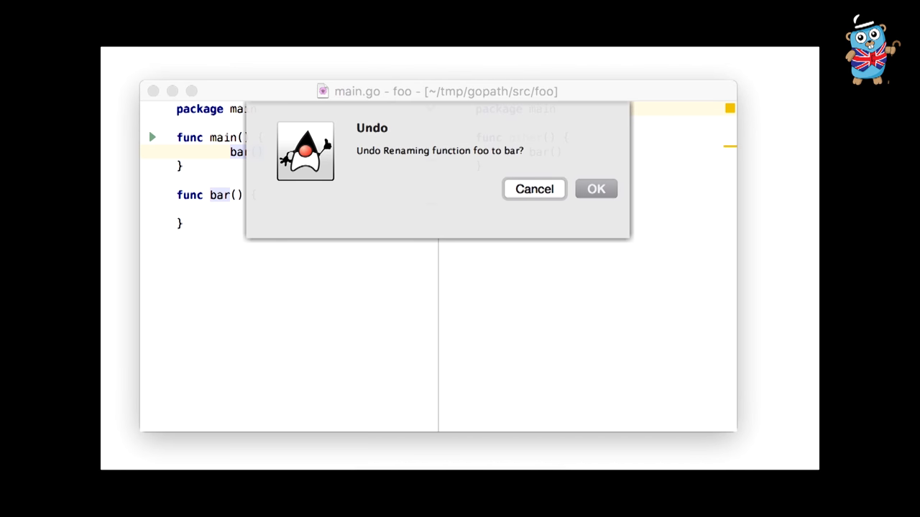
pyautogui.click(596, 188)
pyautogui.write('gorename -from \'"foo".foo\' -to bar')
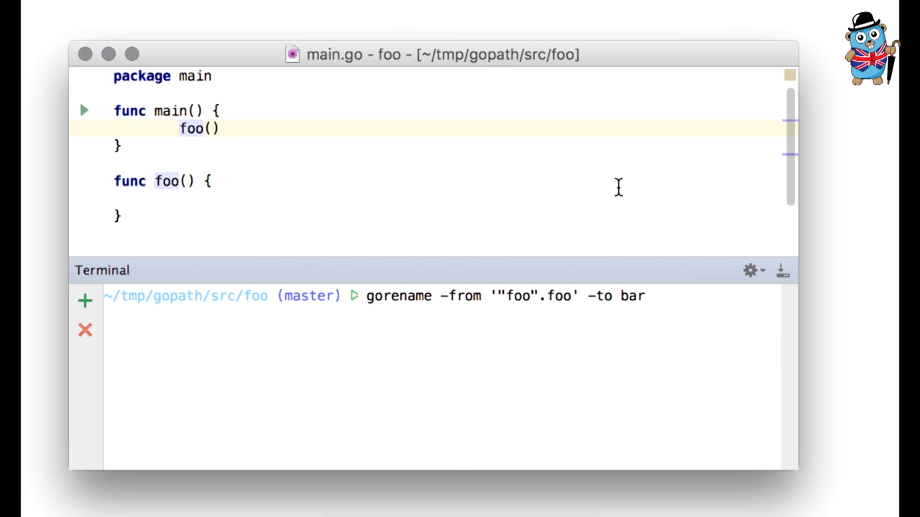
# Run the gorename command and reload main.go from disk to show bar.
pyautogui.press('Return')
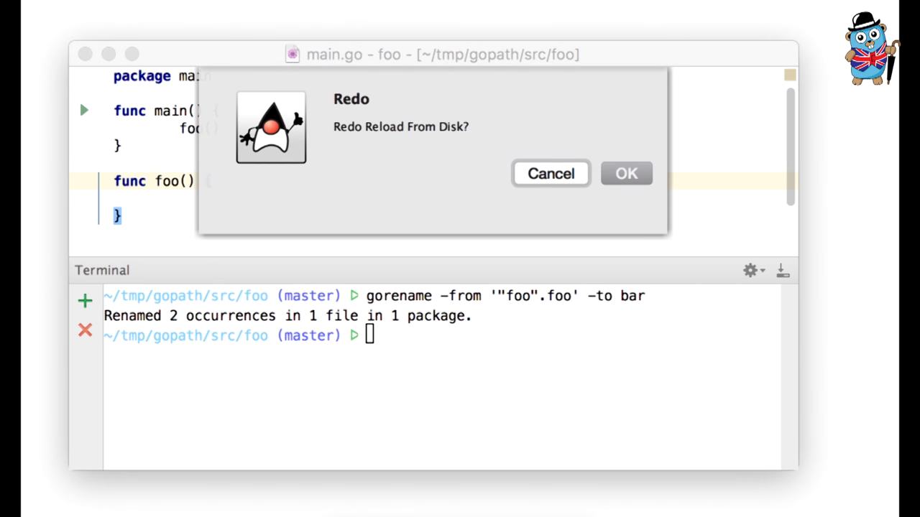
pyautogui.click(626, 173)
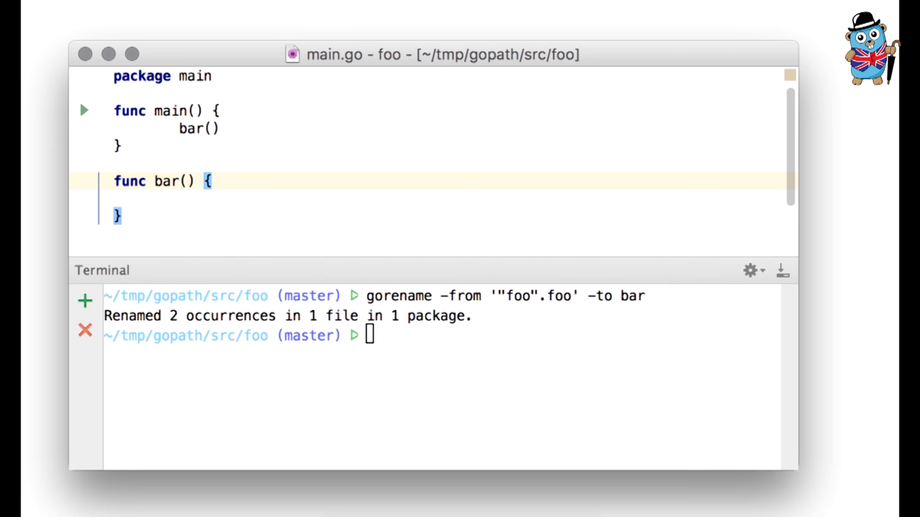